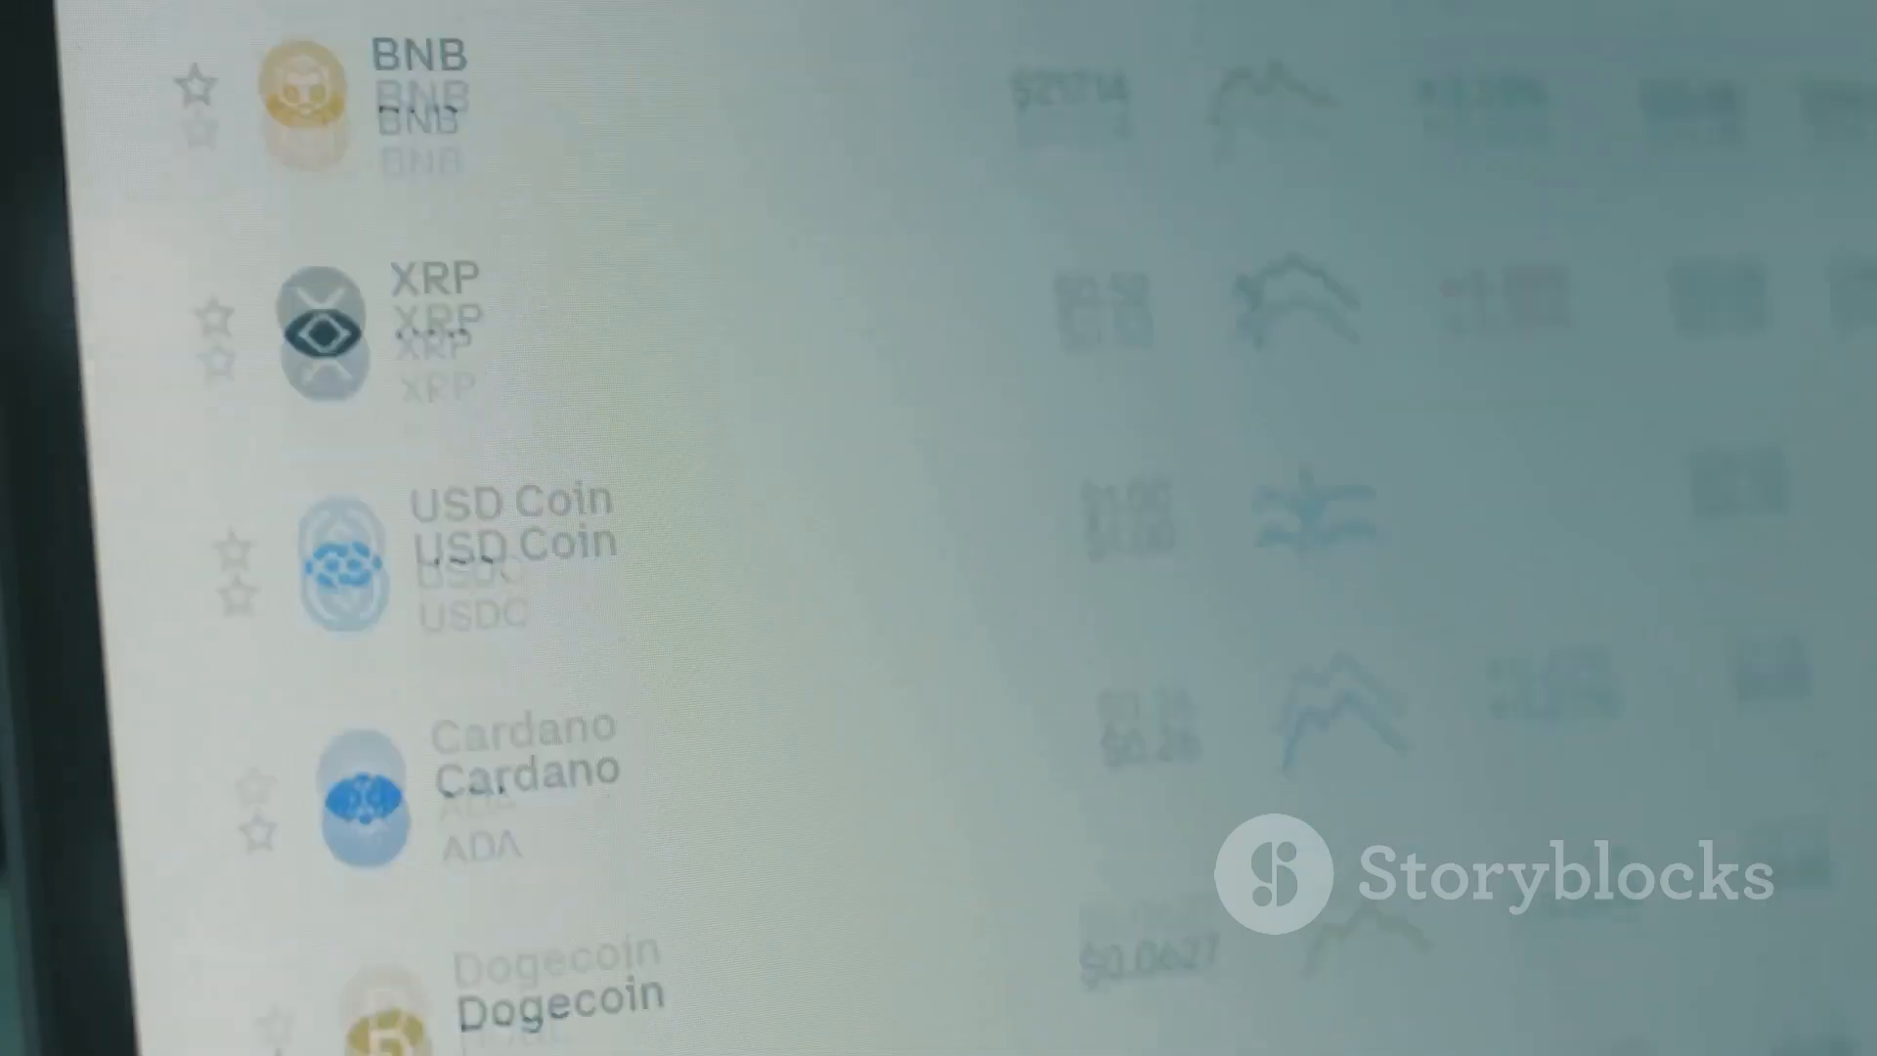
pyautogui.scroll(-3)
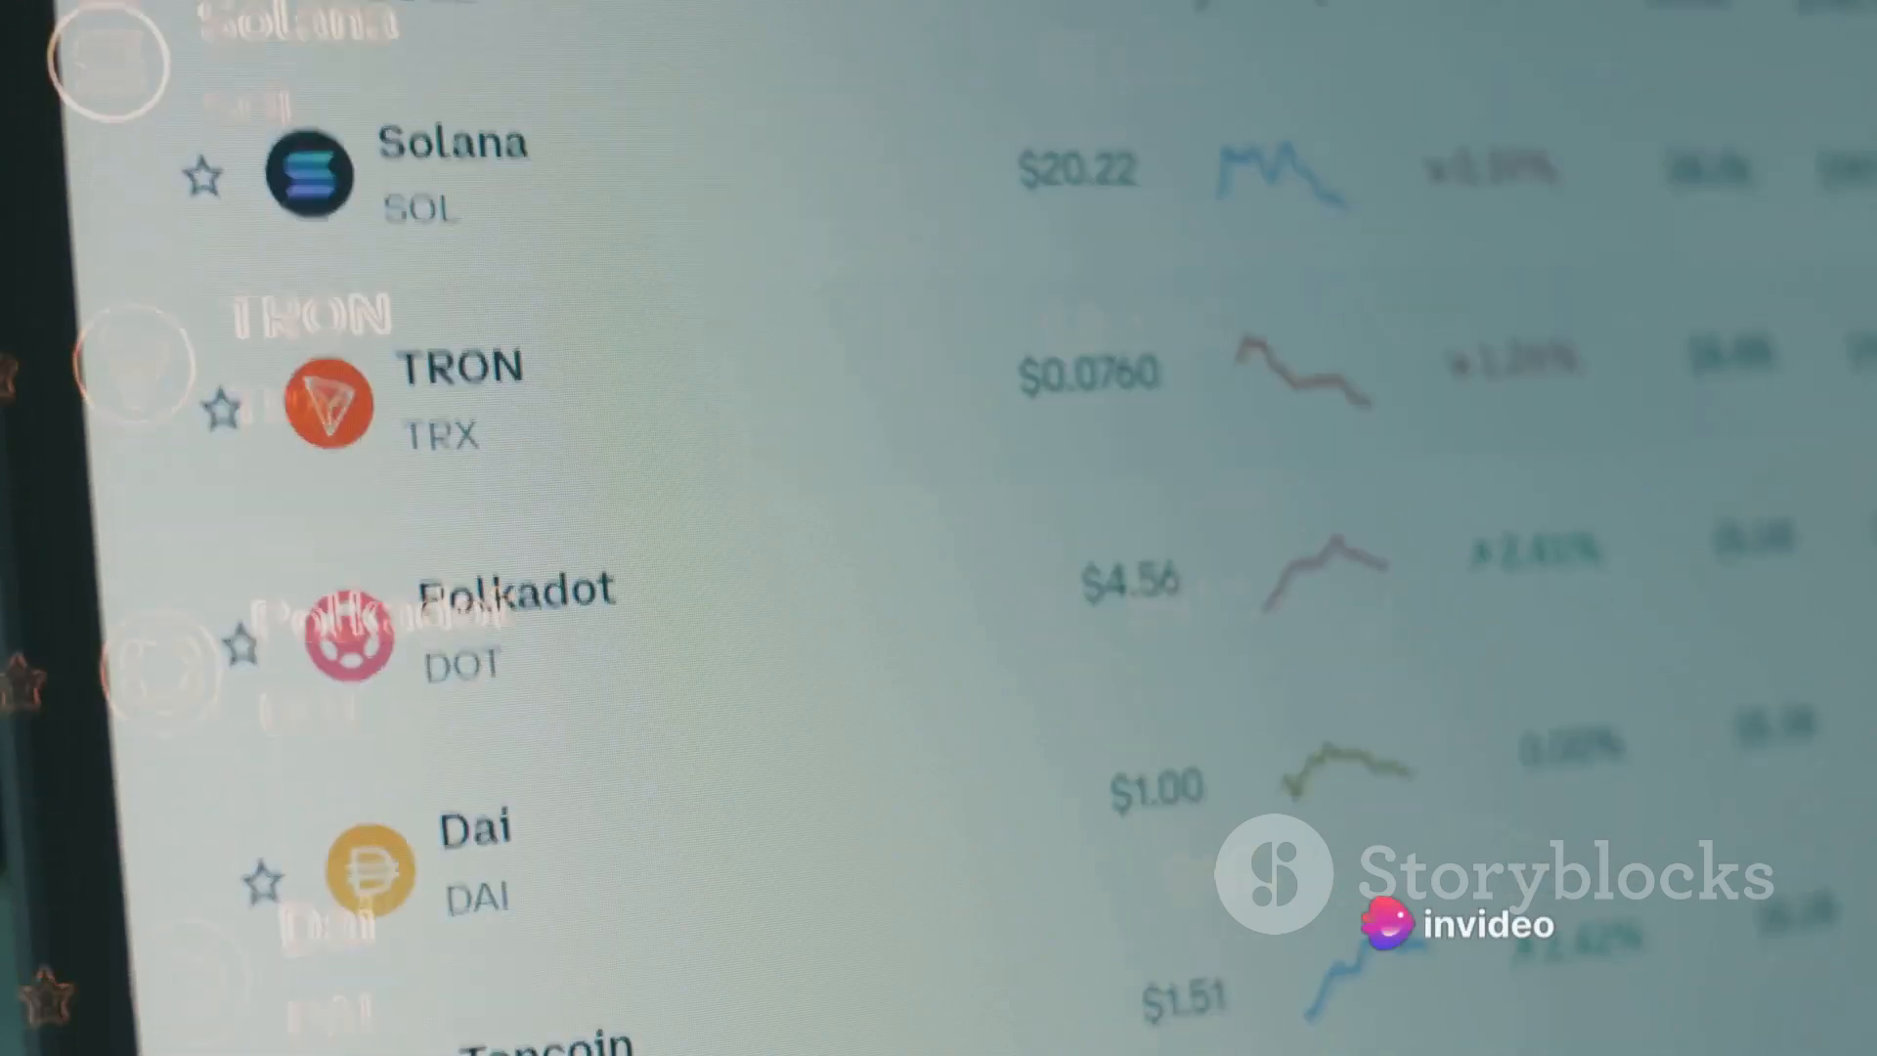
pyautogui.scroll(-3)
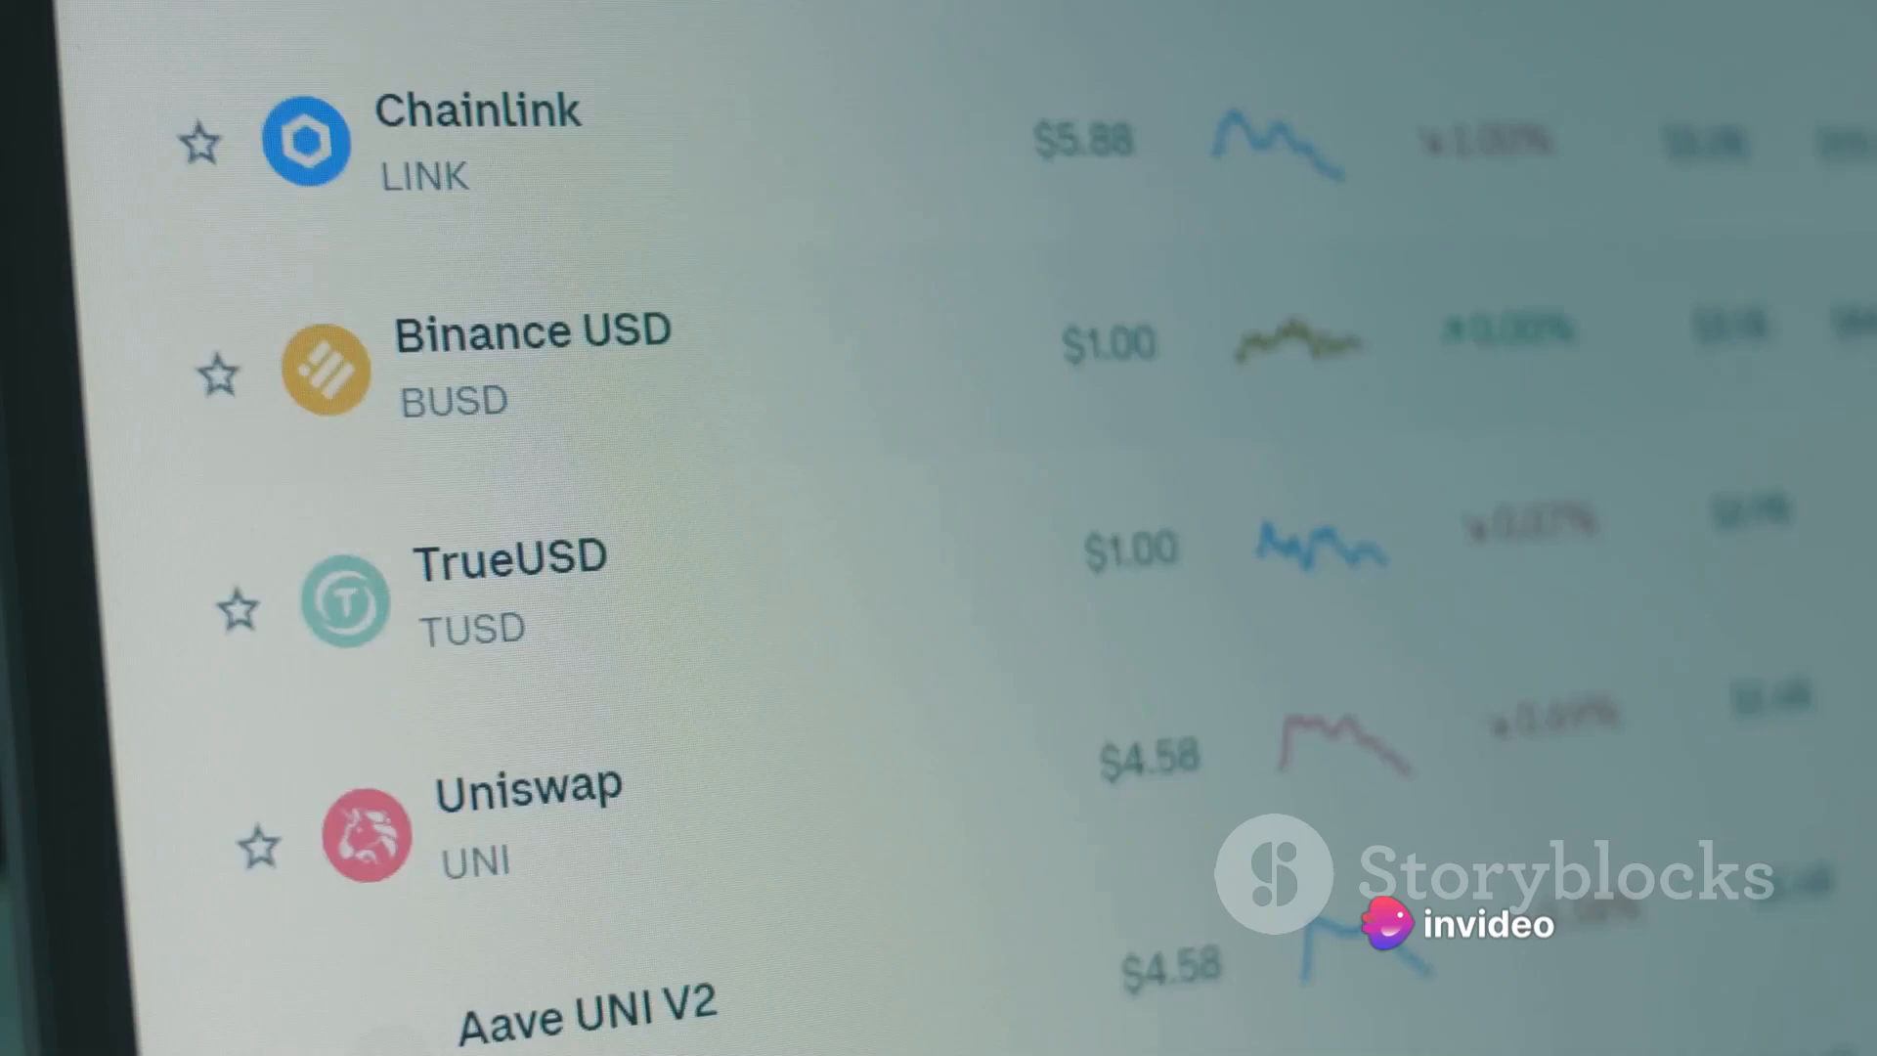
pyautogui.scroll(-3)
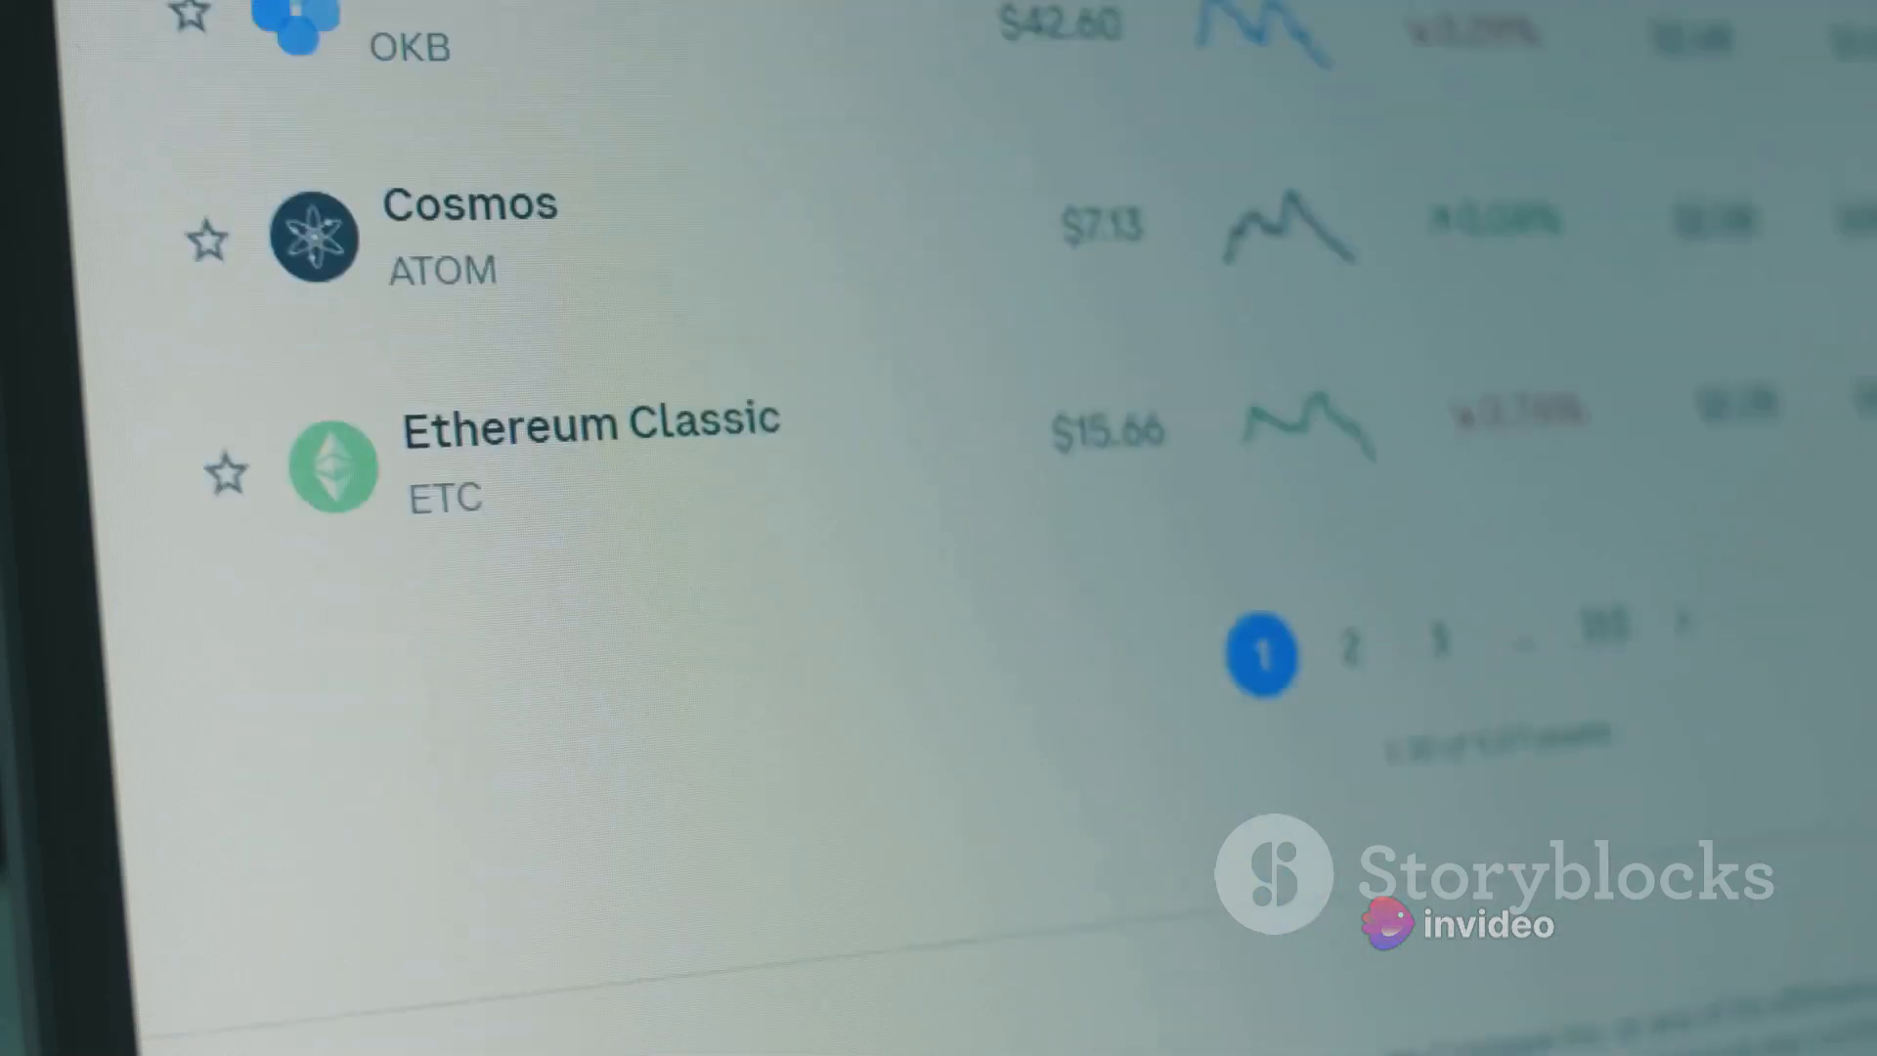